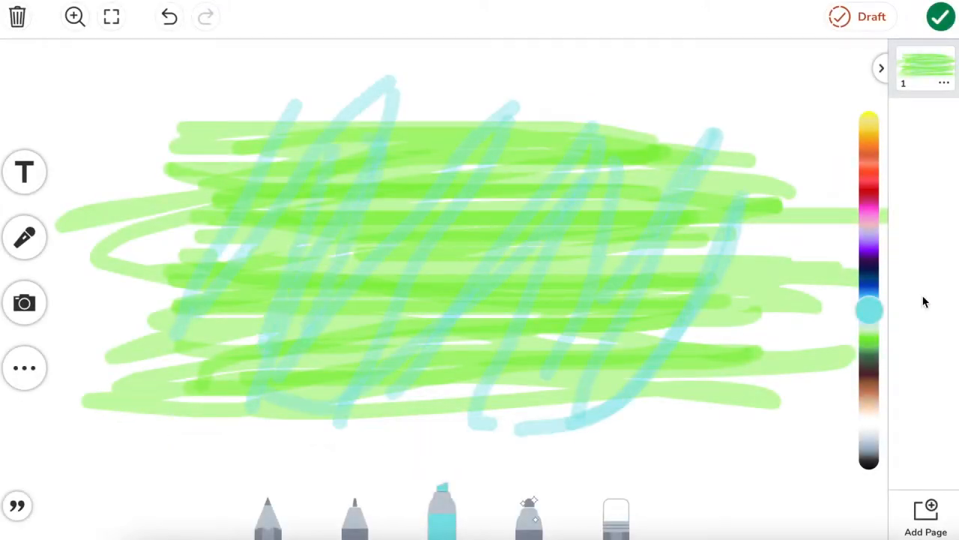
- Preview the finished caterpillar by toggling between the eraser and highlighter tools
left_click(616, 513)
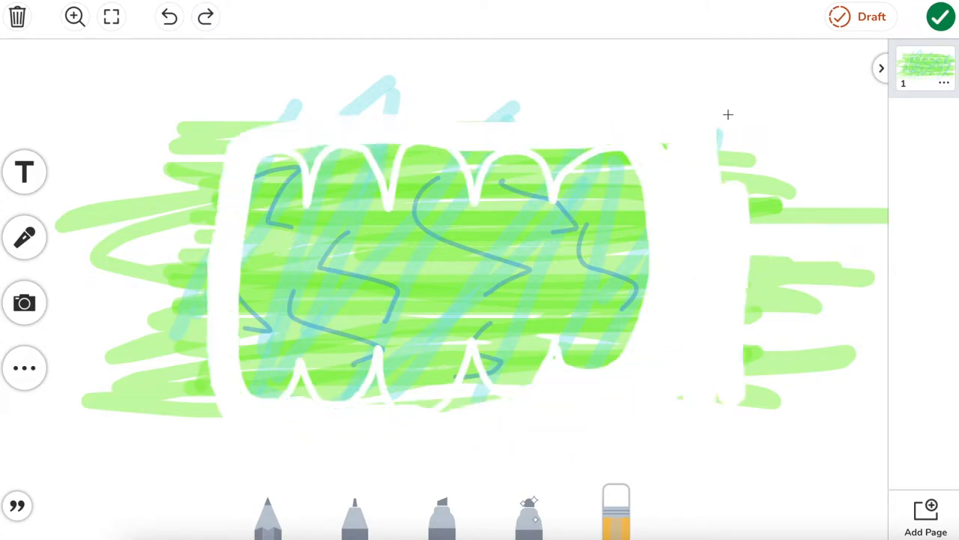
left_click(442, 512)
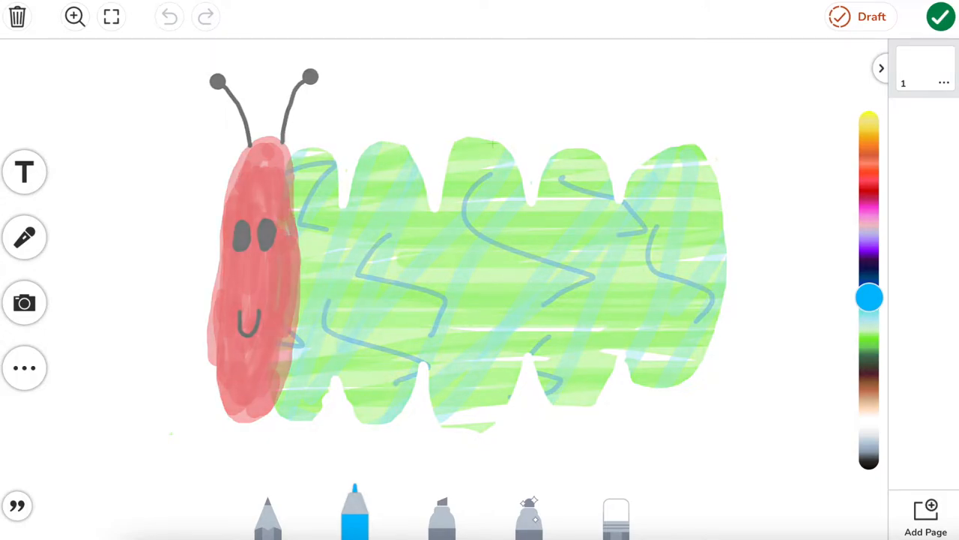
- Clear the page and ready a medium green highlighter for a new drawing
left_click(16, 16)
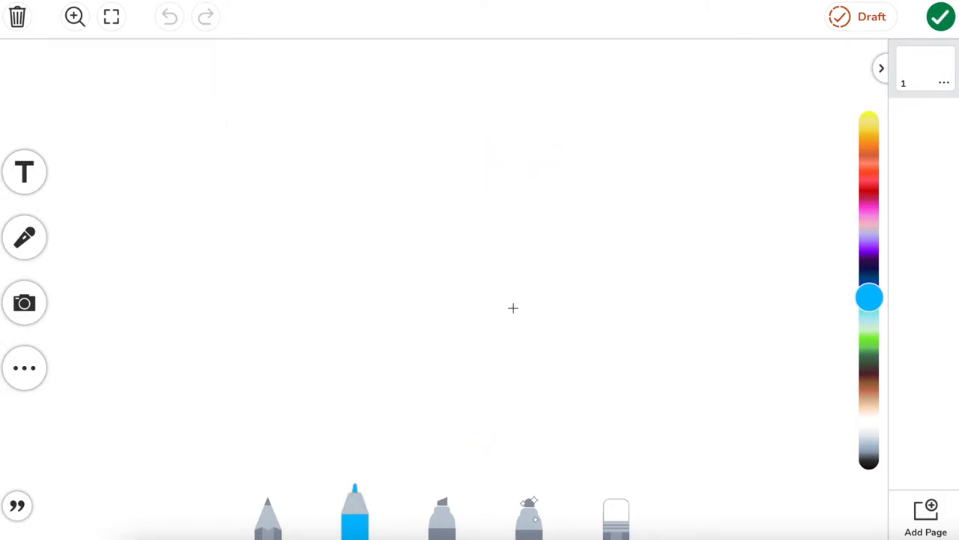
mouse_move(392, 150)
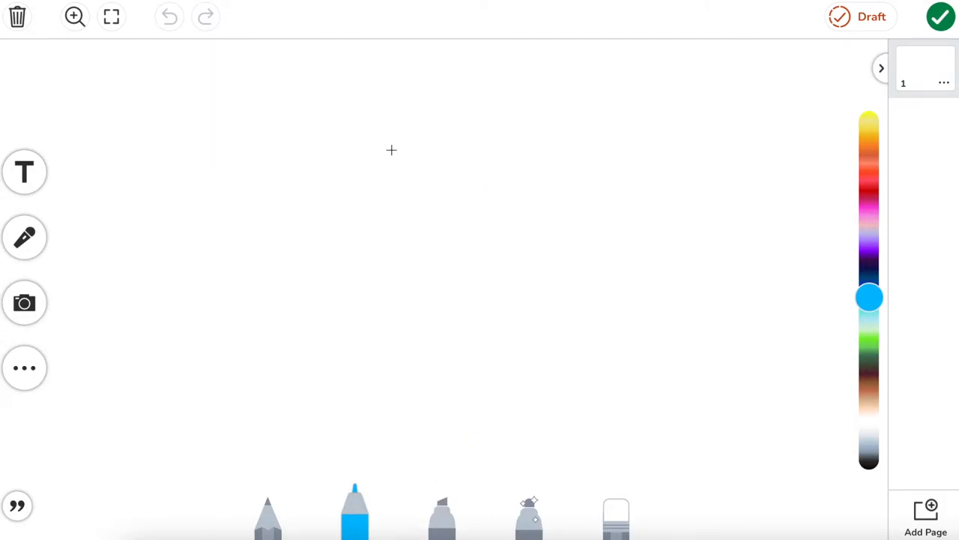
mouse_move(727, 406)
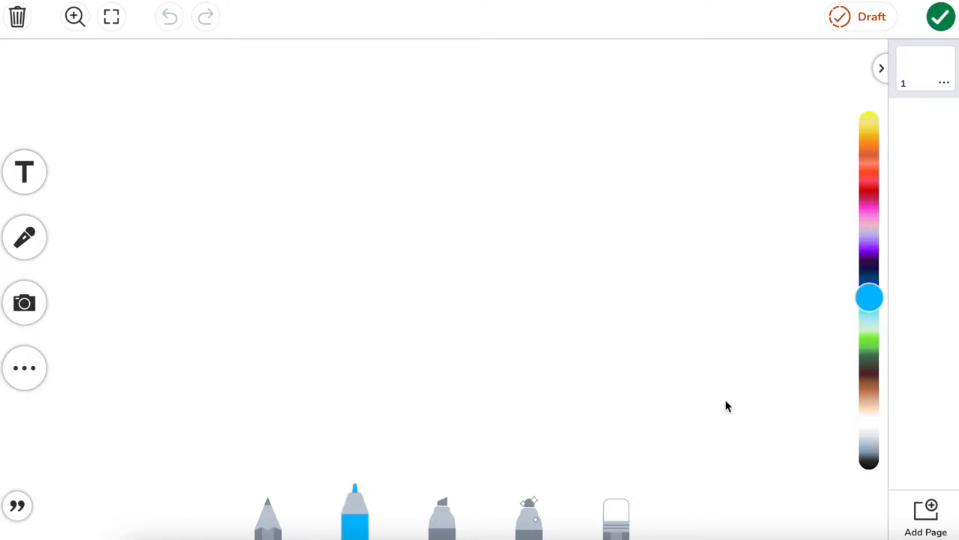
mouse_move(442, 517)
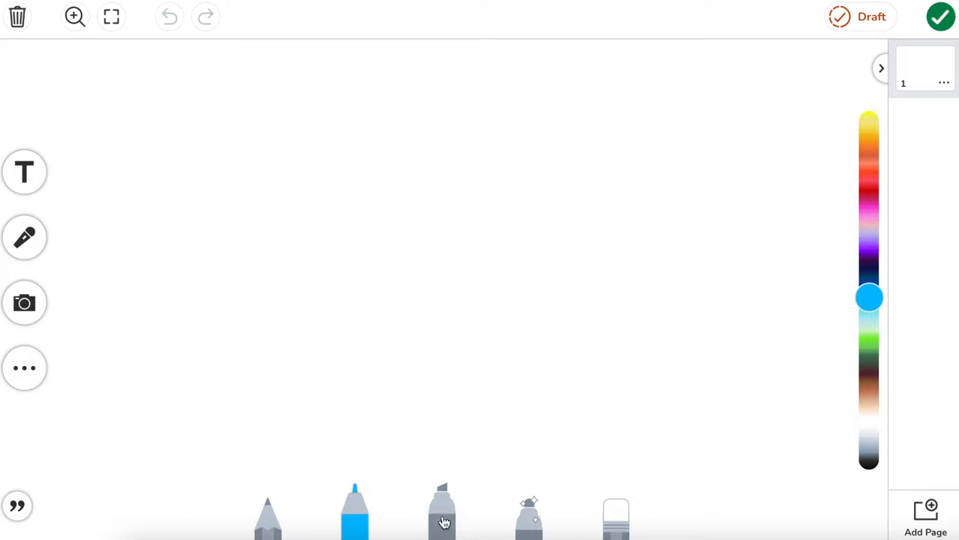
left_click(440, 512)
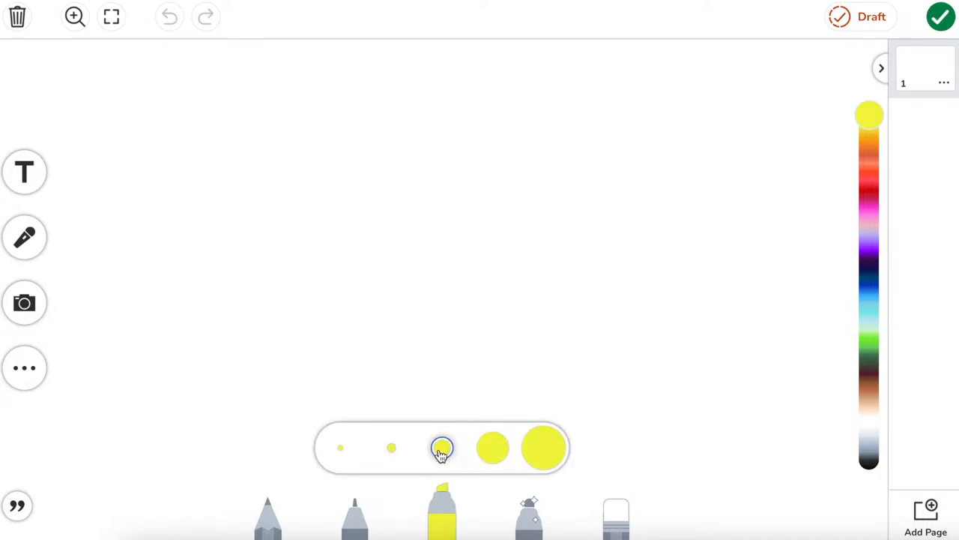
mouse_move(839, 344)
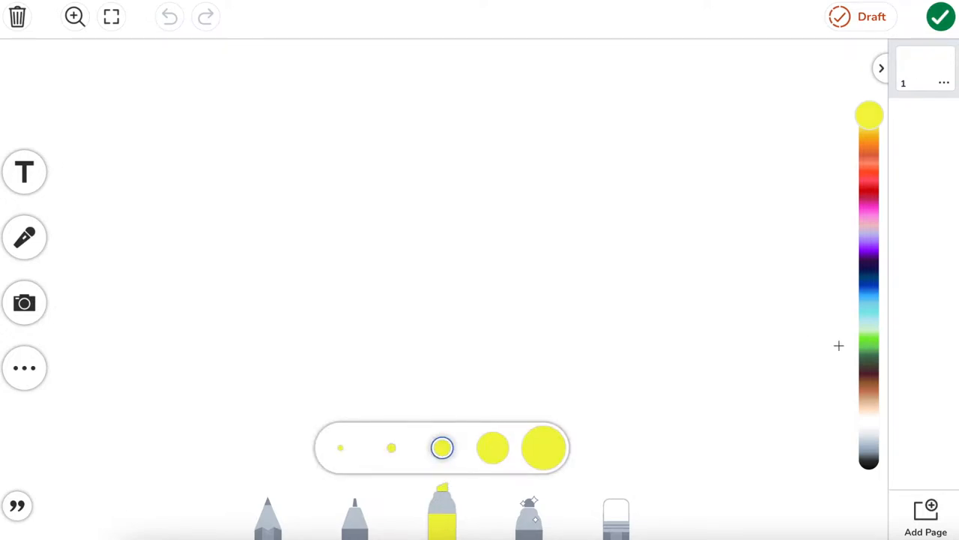
left_click(870, 339)
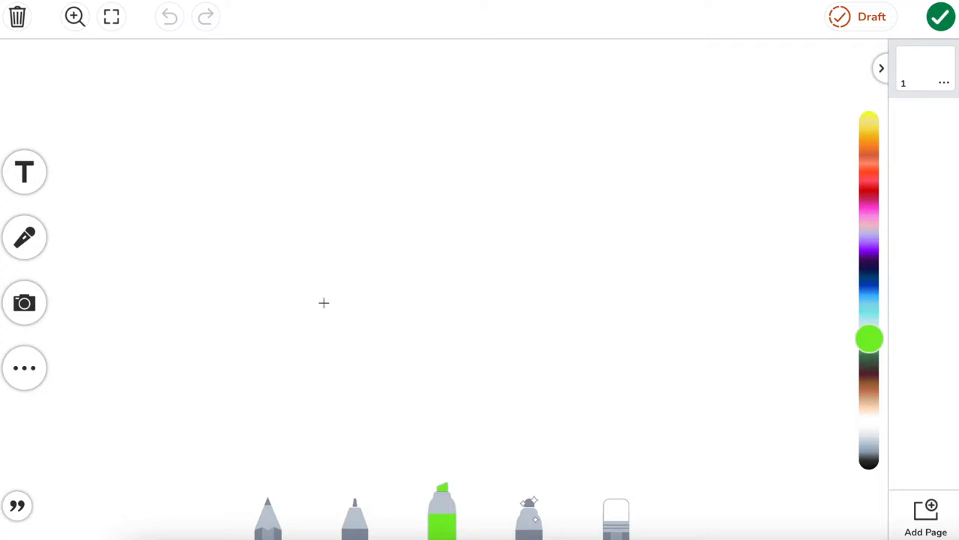
mouse_move(642, 435)
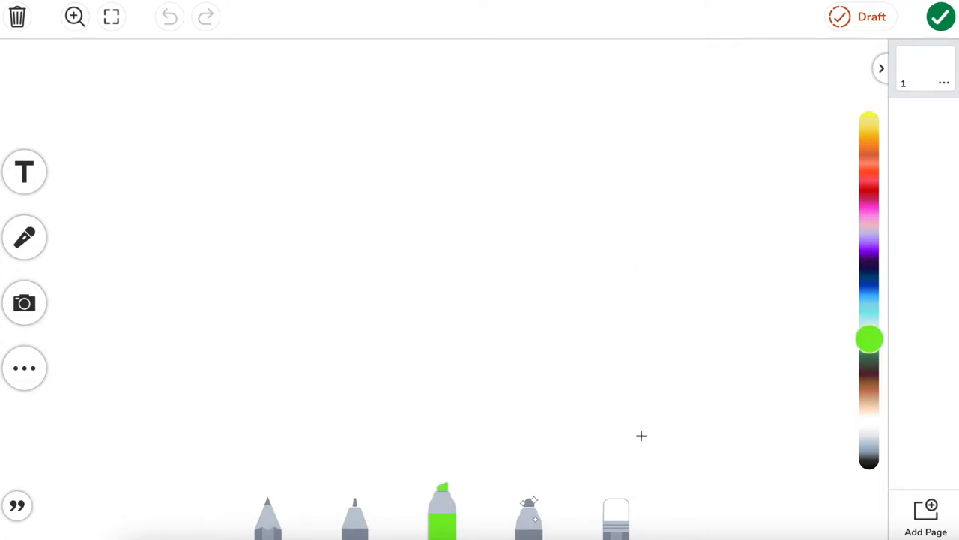
mouse_move(635, 148)
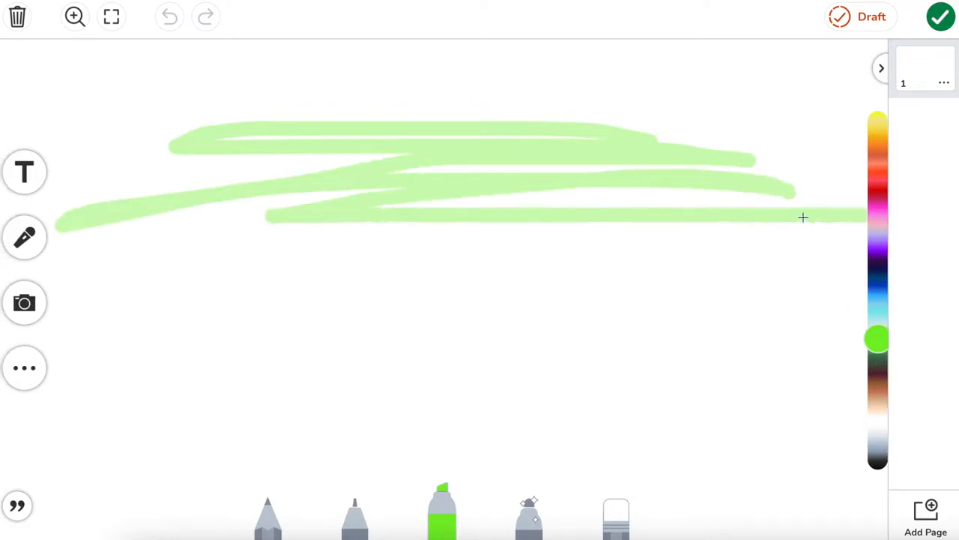
- Cover the page with layered green scribbles, then add blue strokes and dark blue wavy lines
left_click_drag(803, 217, 633, 209)
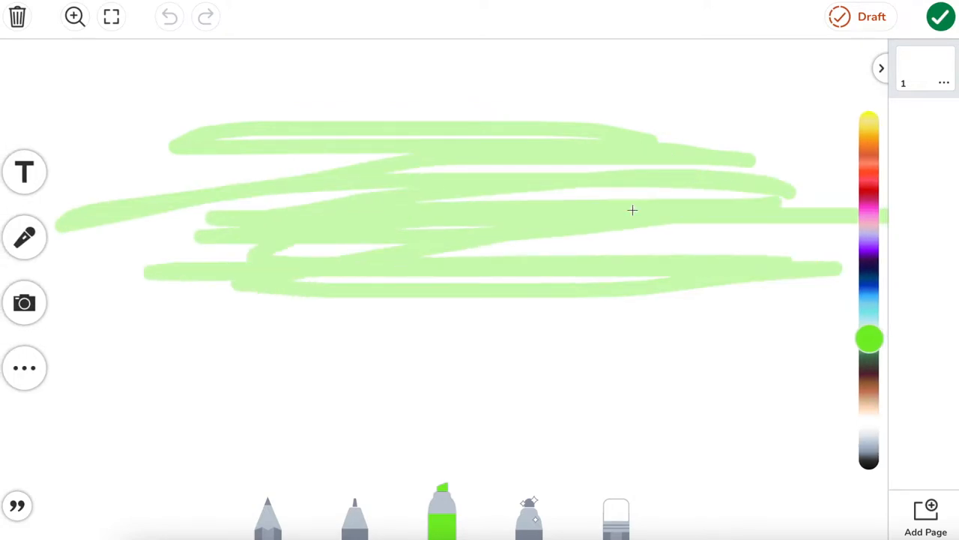
left_click_drag(633, 210, 732, 273)
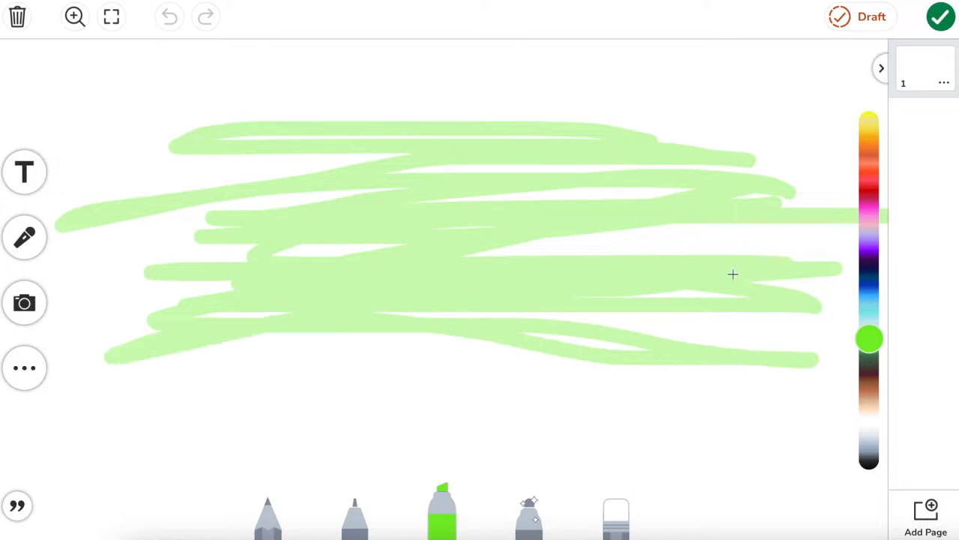
left_click_drag(733, 273, 776, 402)
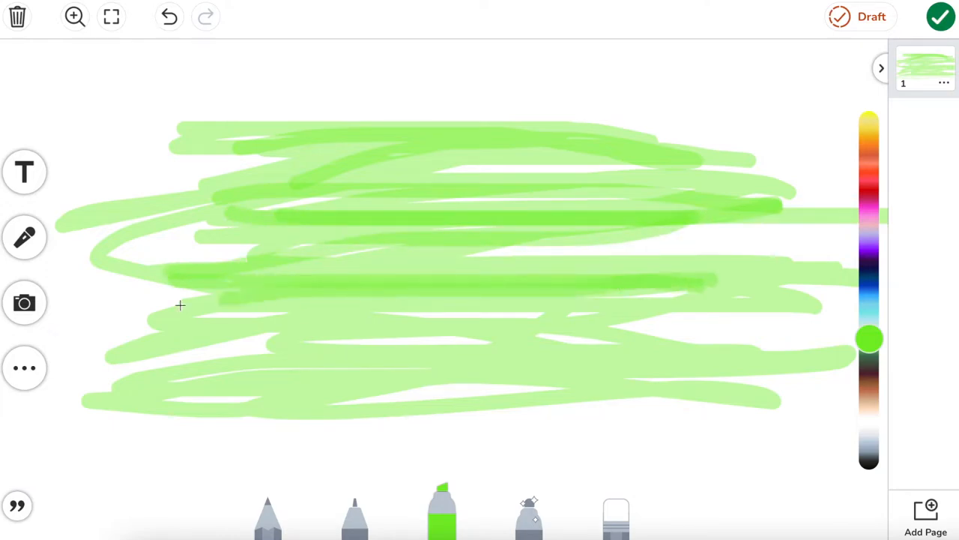
left_click_drag(179, 305, 420, 377)
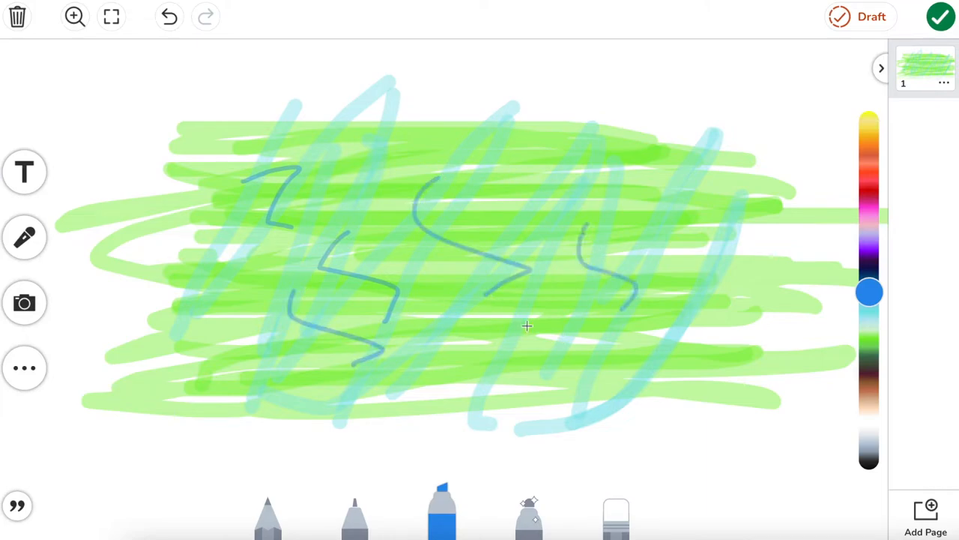
left_click_drag(525, 327, 572, 372)
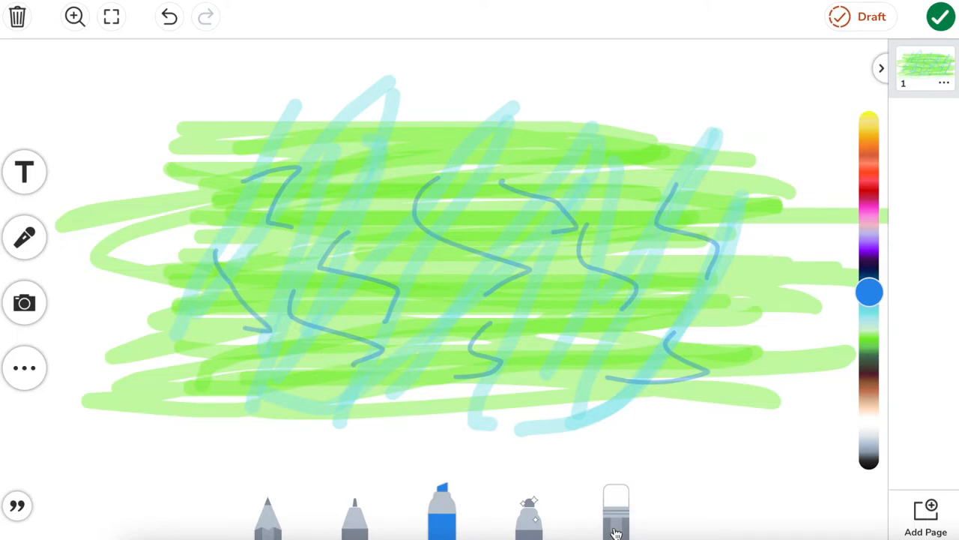
- Erase a scalloped caterpillar-body outline through the scribbles, undoing and redoing it once
left_click(616, 510)
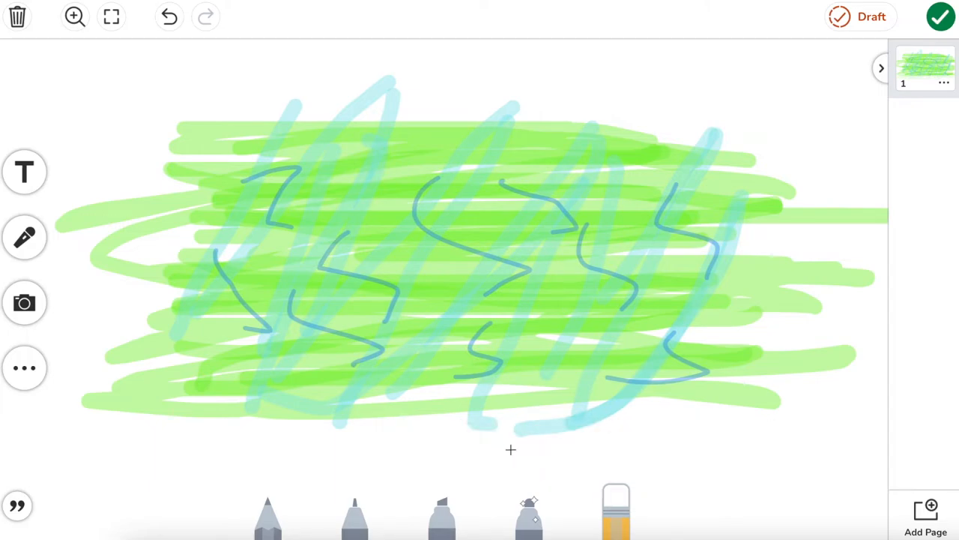
mouse_move(273, 249)
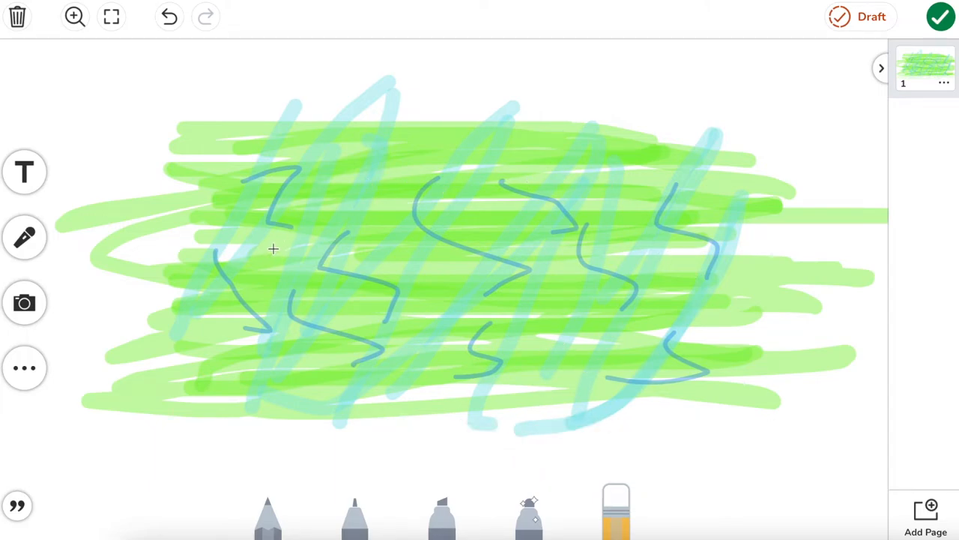
mouse_move(549, 349)
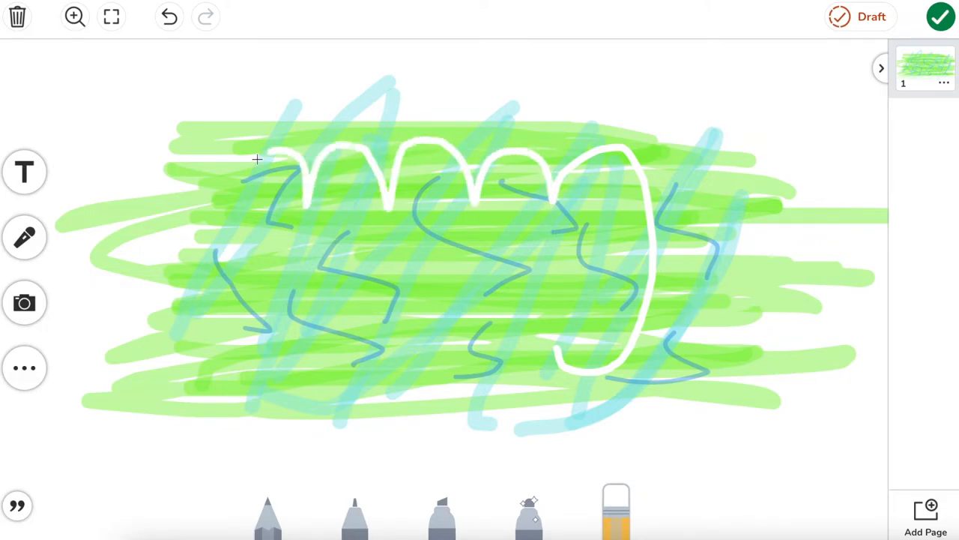
left_click_drag(257, 159, 557, 360)
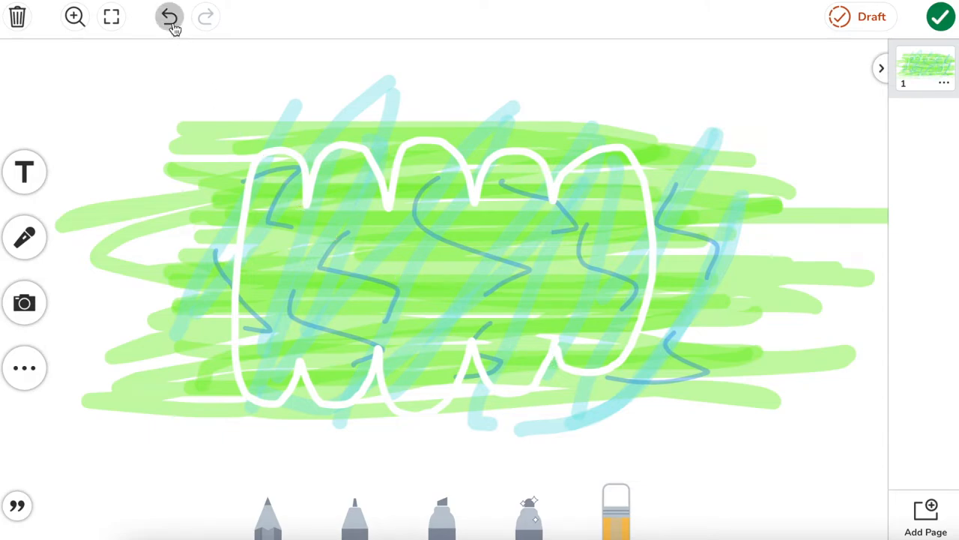
left_click(169, 17)
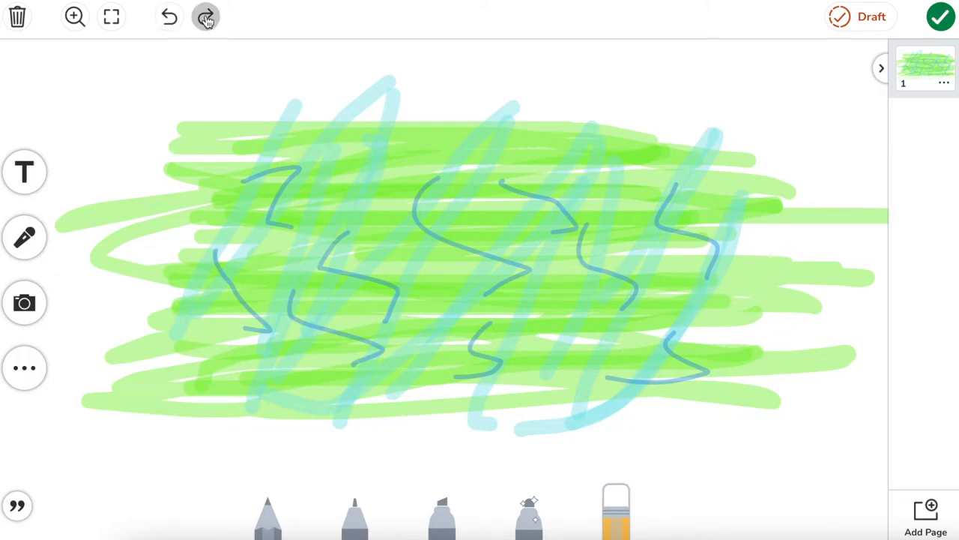
left_click(207, 17)
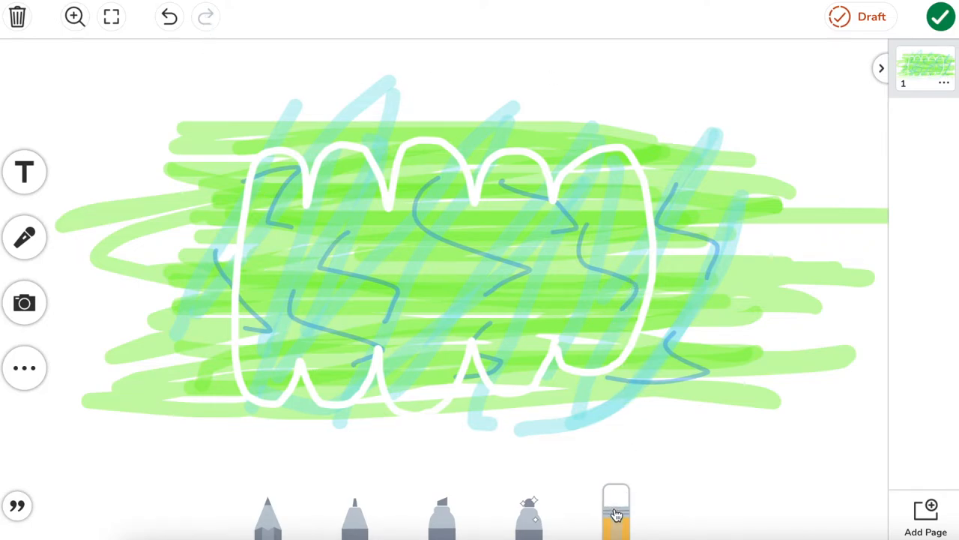
- With the largest eraser, remove all scribbles outside the outline, leaving the solid body
left_click(615, 510)
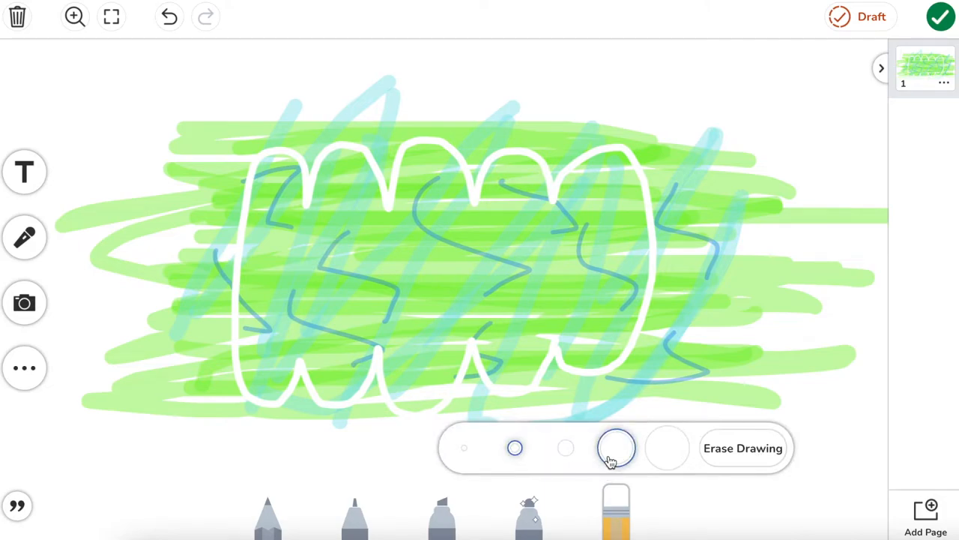
left_click(516, 447)
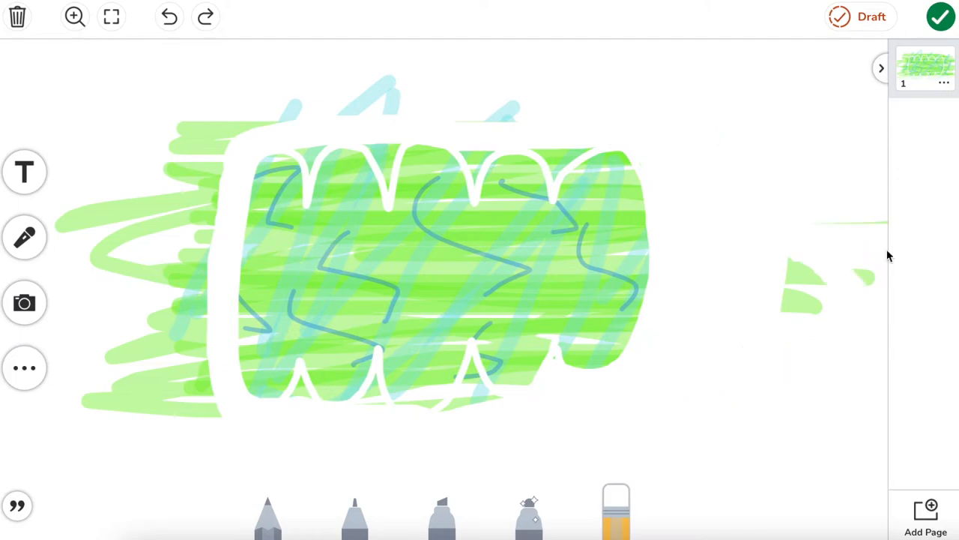
left_click(168, 16)
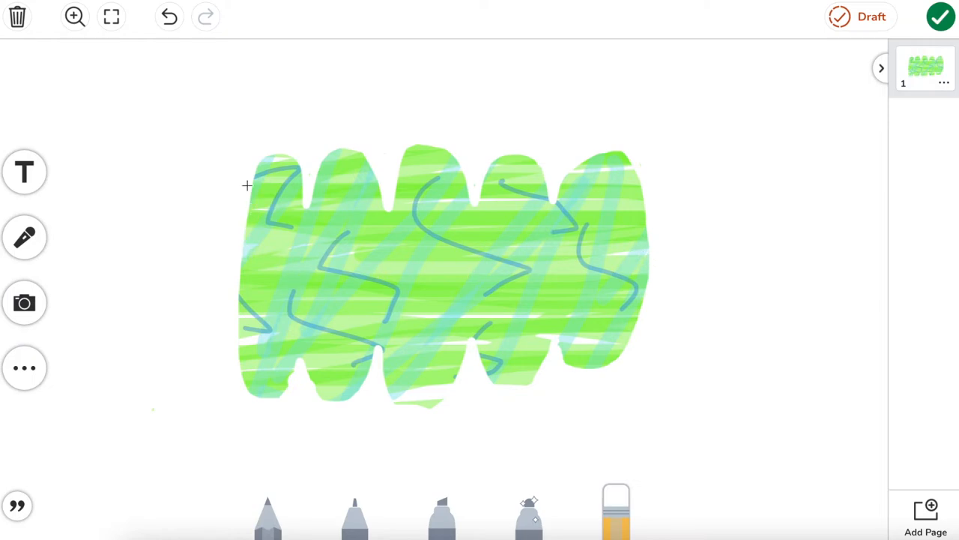
mouse_move(396, 503)
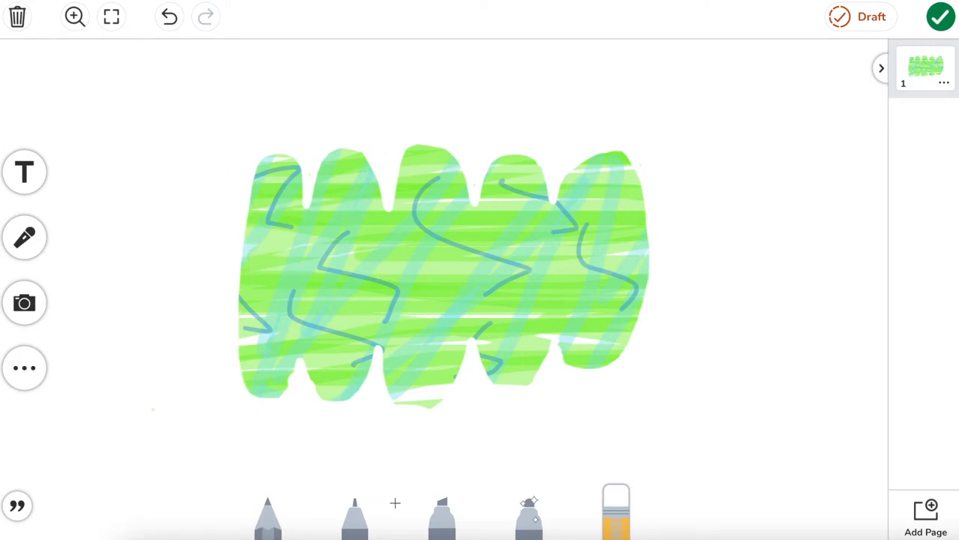
- Paint a layered red oval head over the body's left end with a thick red highlighter
left_click(442, 512)
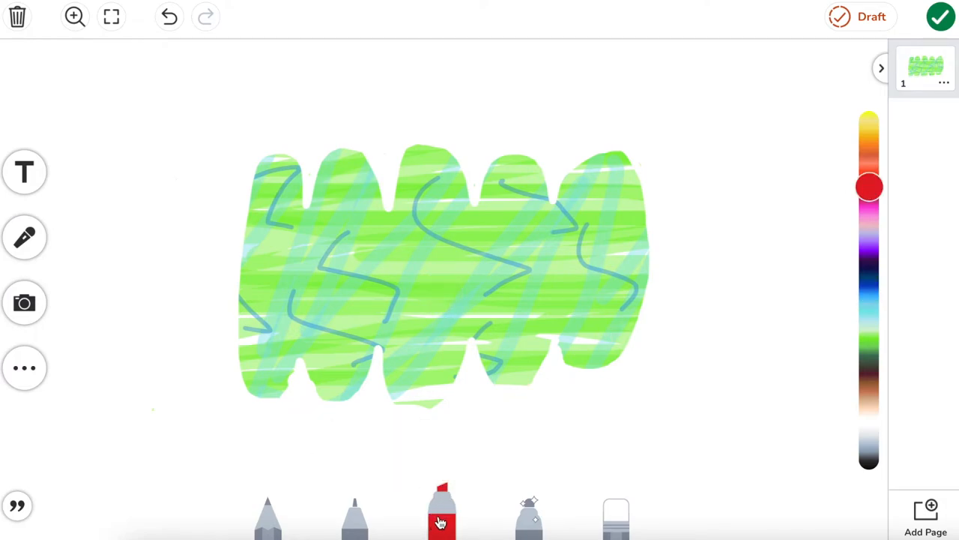
left_click(441, 510)
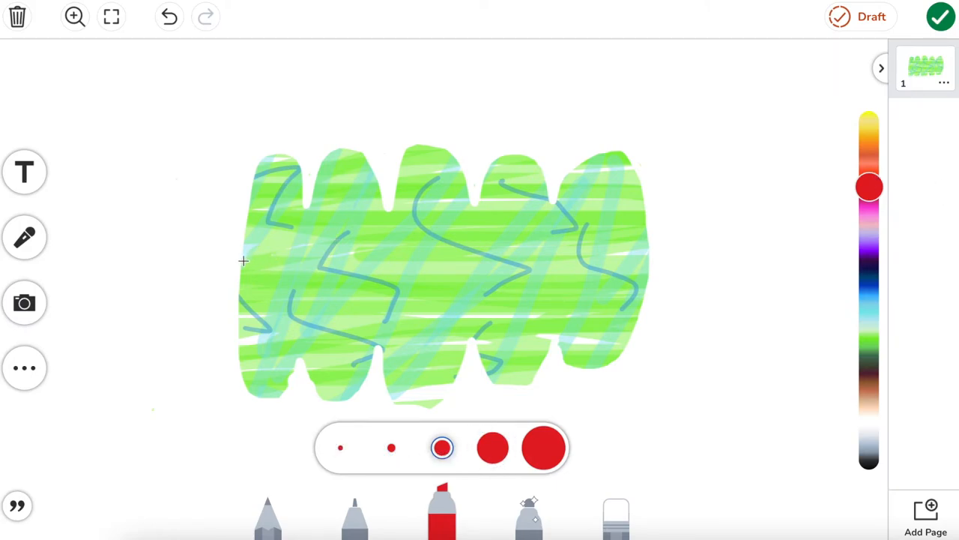
mouse_move(253, 180)
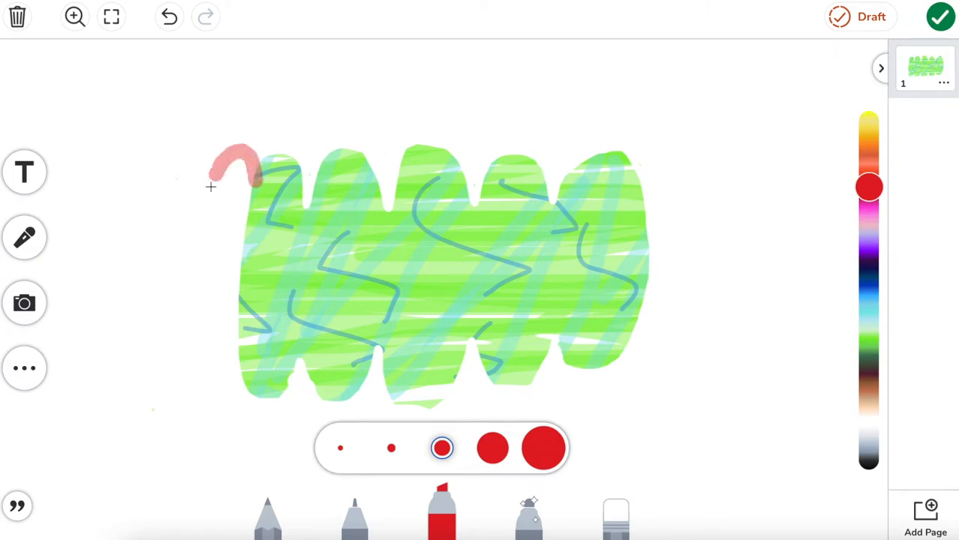
left_click_drag(237, 173, 225, 390)
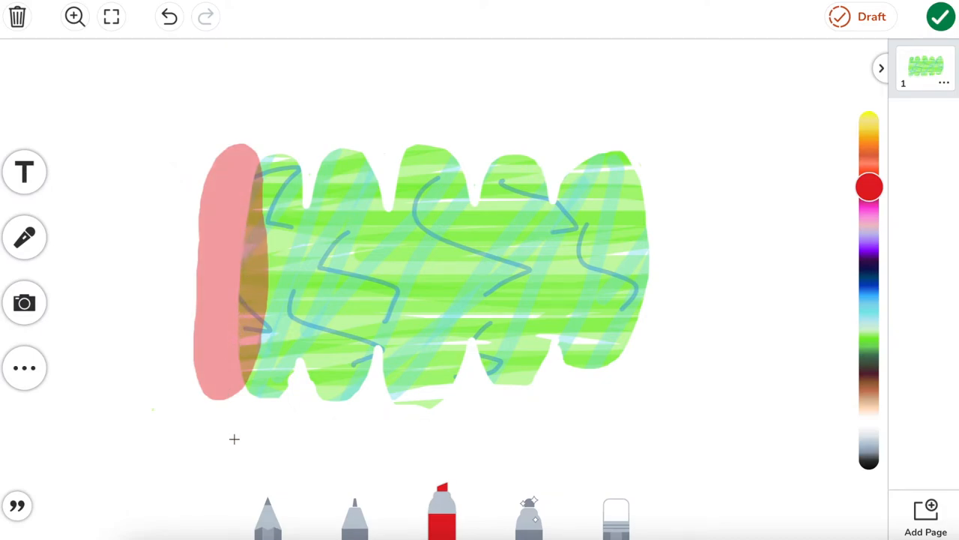
mouse_move(251, 396)
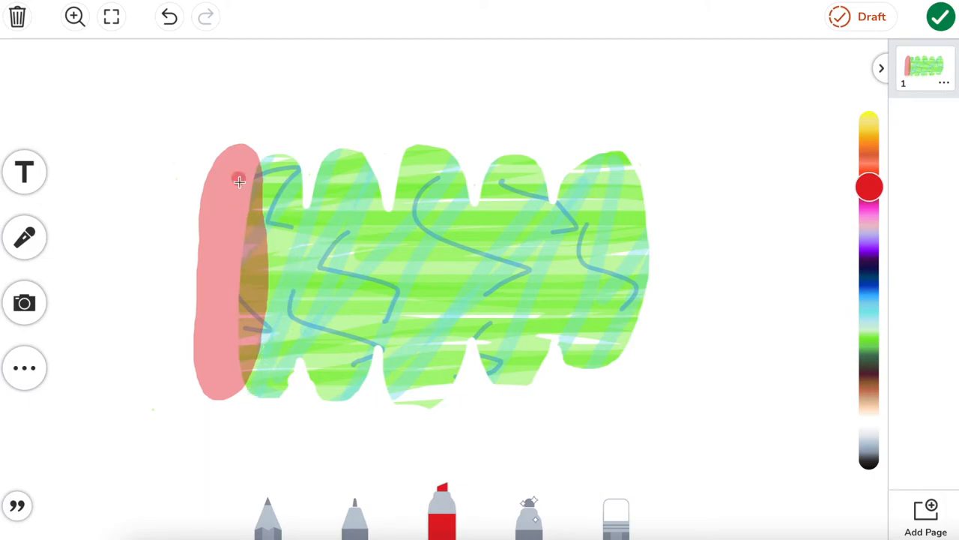
left_click_drag(240, 180, 208, 299)
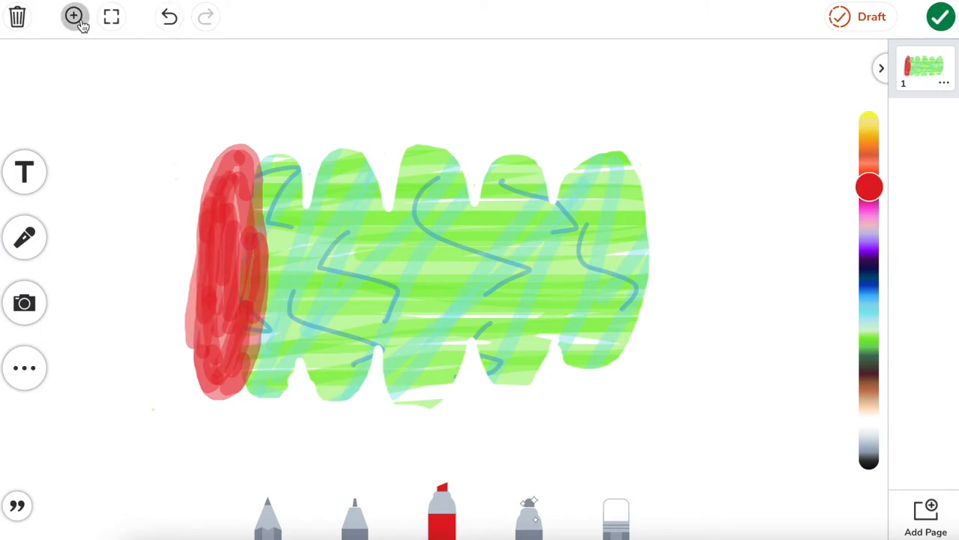
- Zoom in twice to magnify the red head
left_click(75, 16)
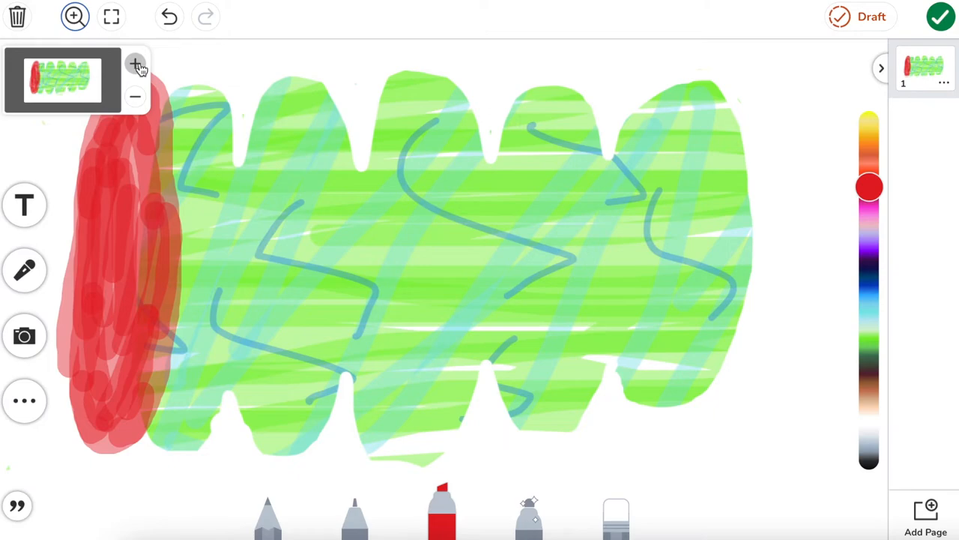
left_click(135, 63)
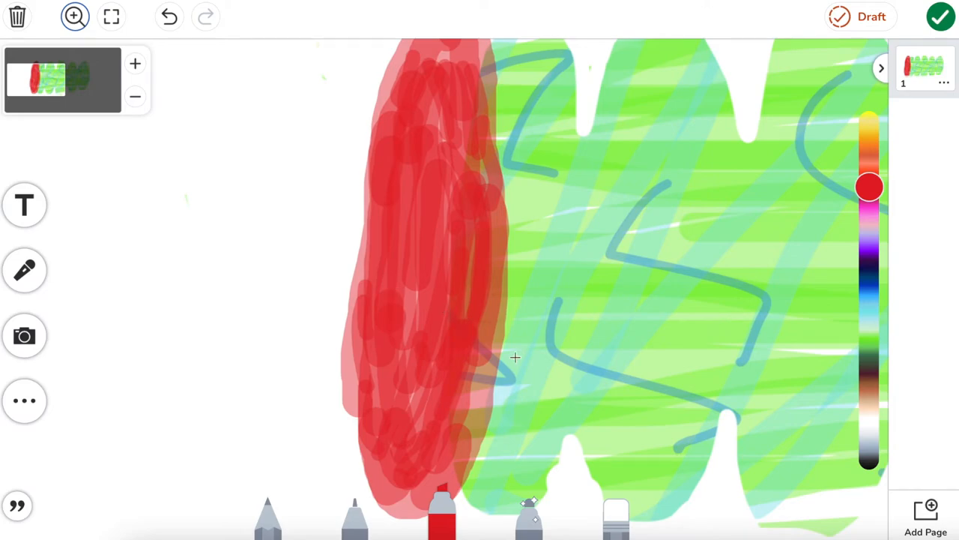
mouse_move(371, 512)
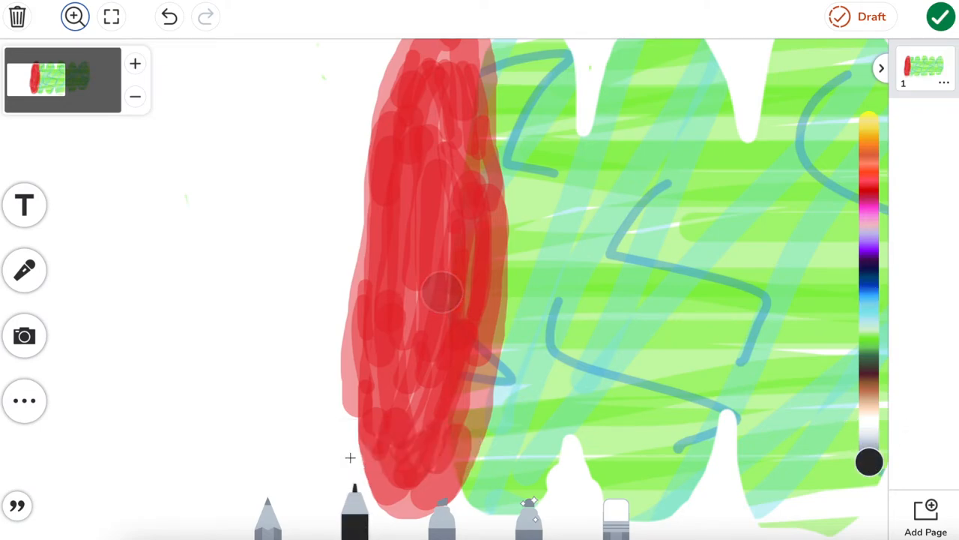
mouse_move(411, 180)
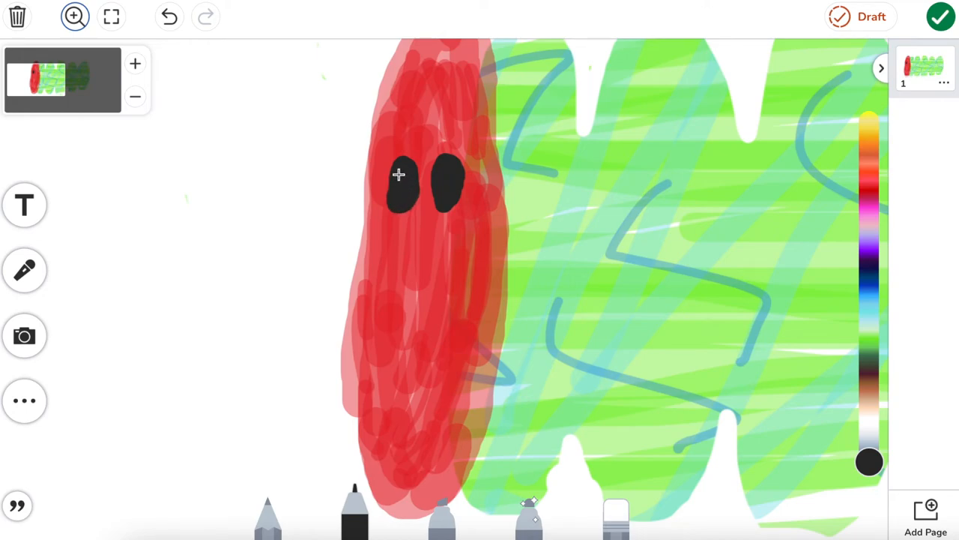
- Shift the view up and draw black antennae above the head
left_click(354, 513)
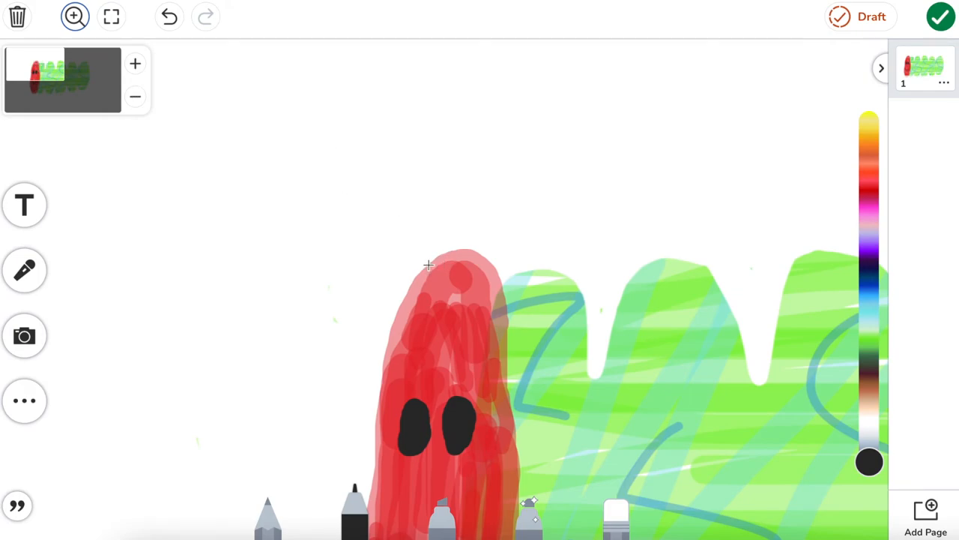
left_click_drag(427, 267, 375, 157)
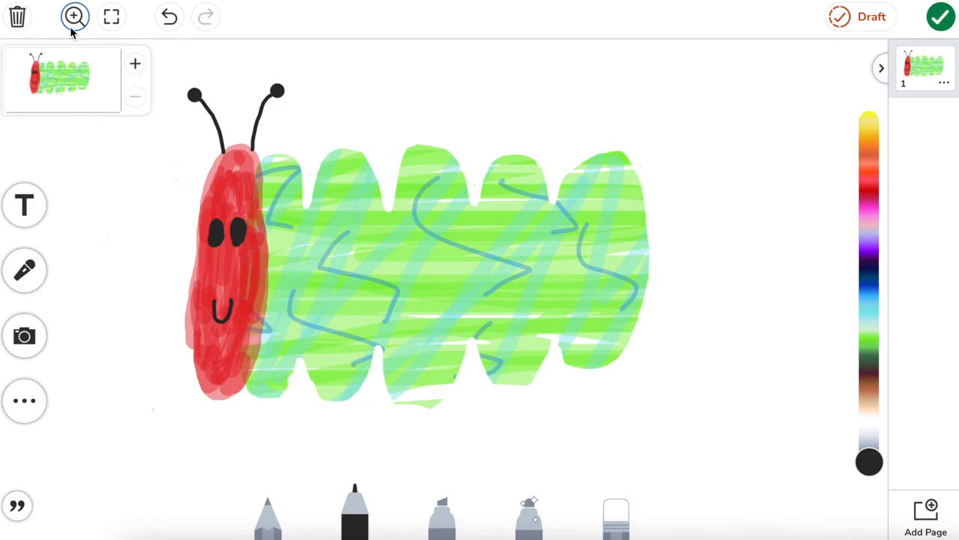
- Leave zoom mode to show the whole caterpillar, then enter web.seesaw.me/lessons
left_click(75, 16)
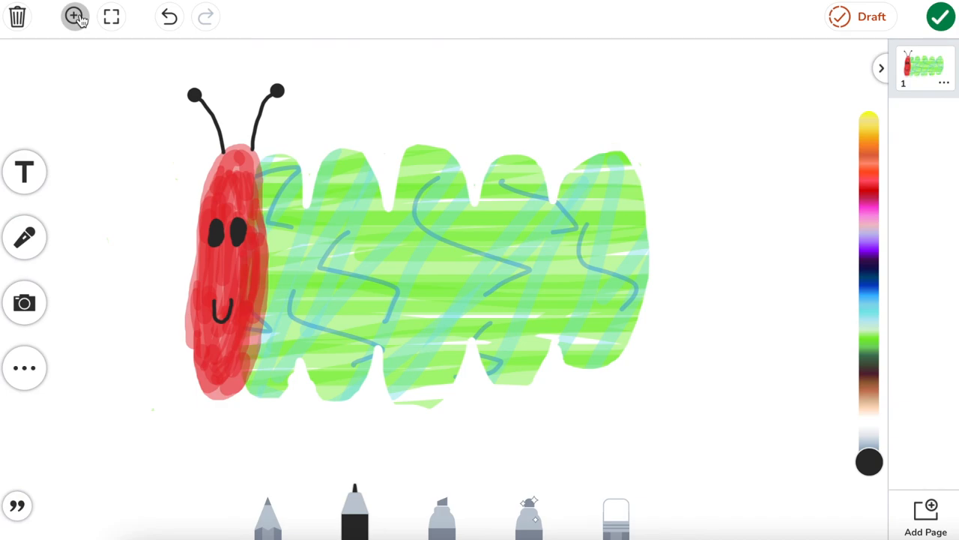
mouse_move(257, 288)
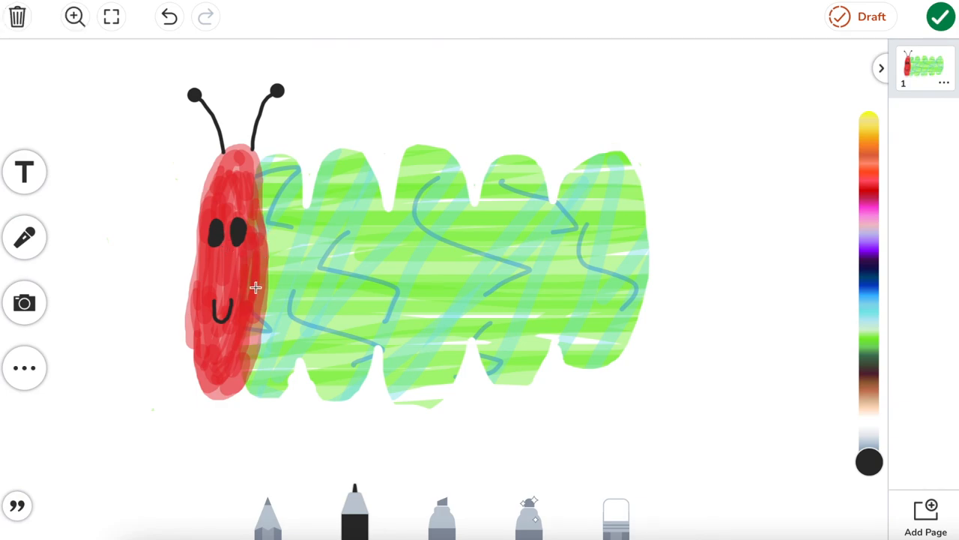
mouse_move(216, 382)
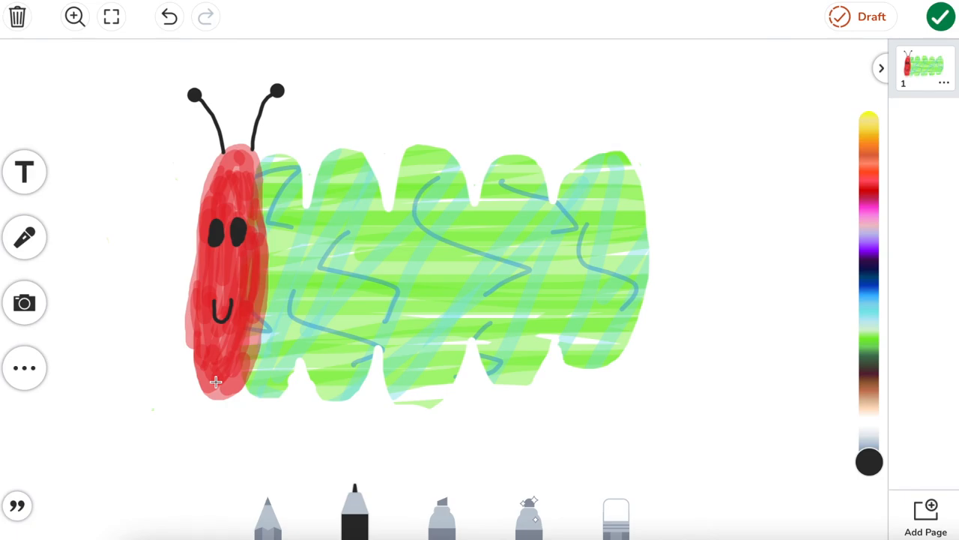
type("we")
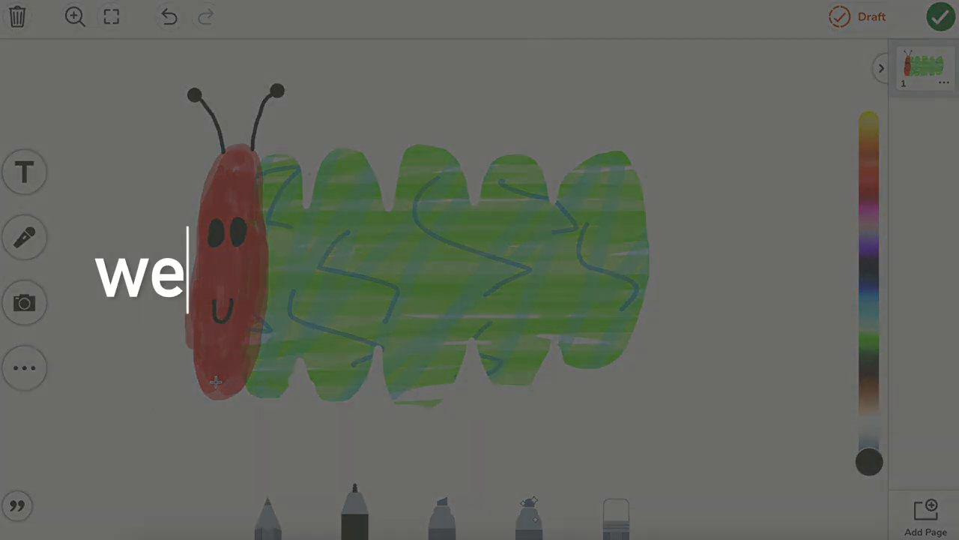
type("b.seesaw.me/lessons")
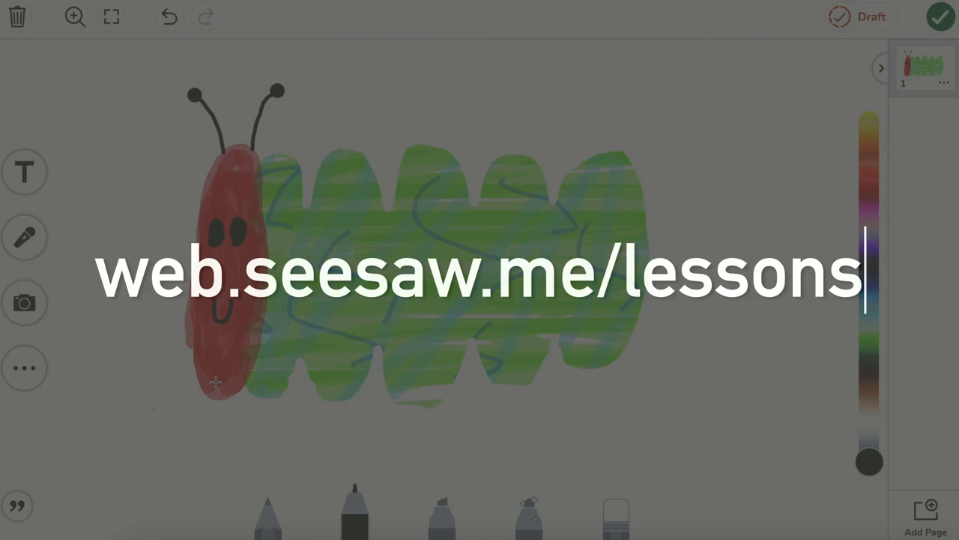